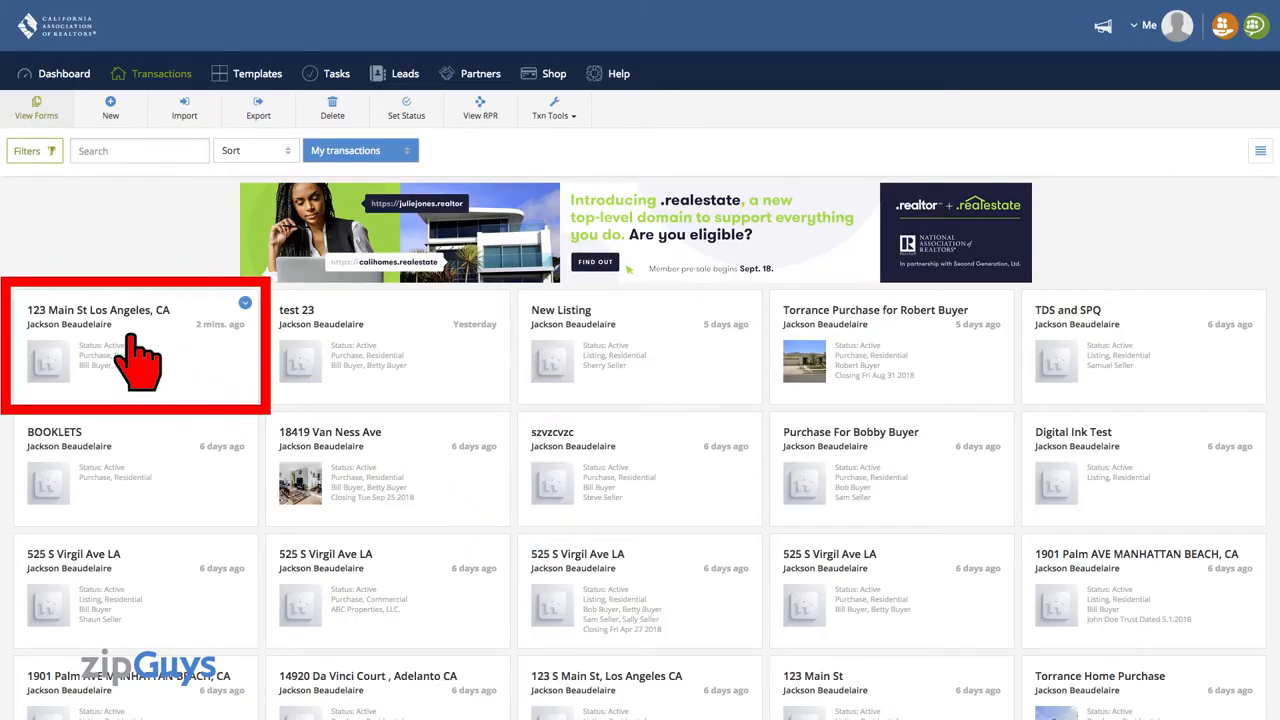
Reach page 2 of the 123 Main St Los Angeles transaction's Agent Visual Inspection Disclosure.
left_click(98, 310)
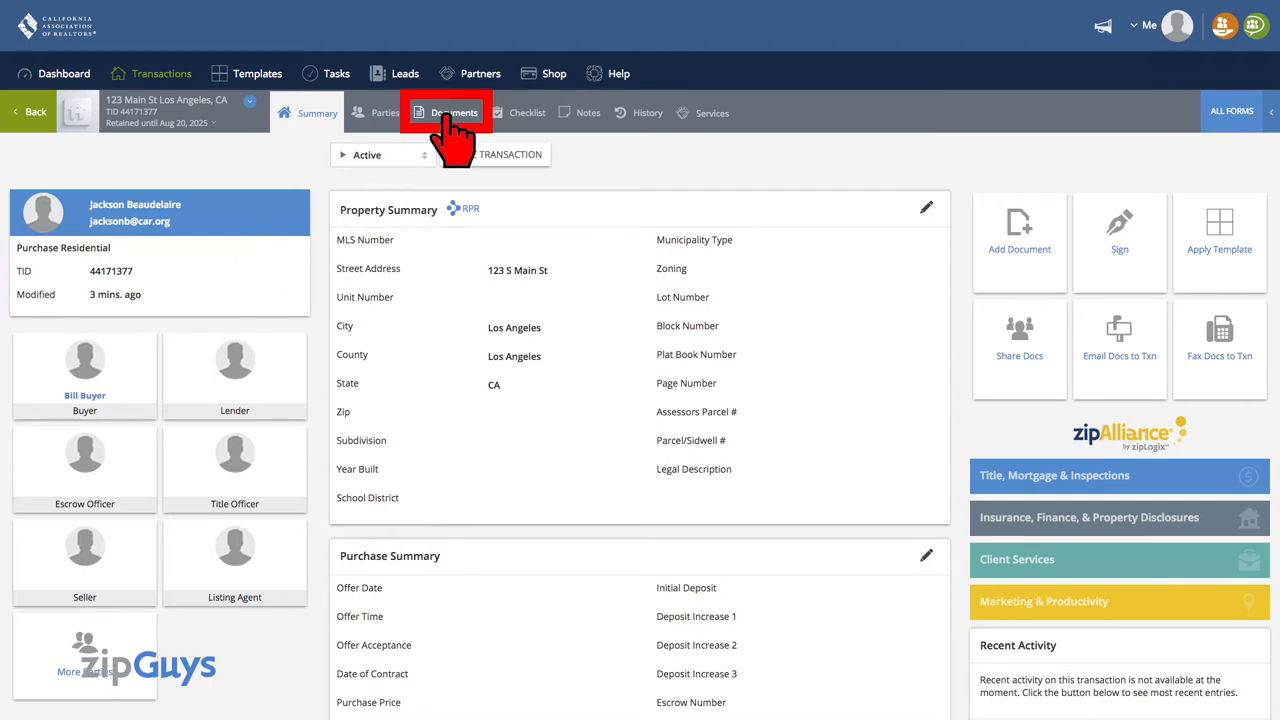
left_click(452, 112)
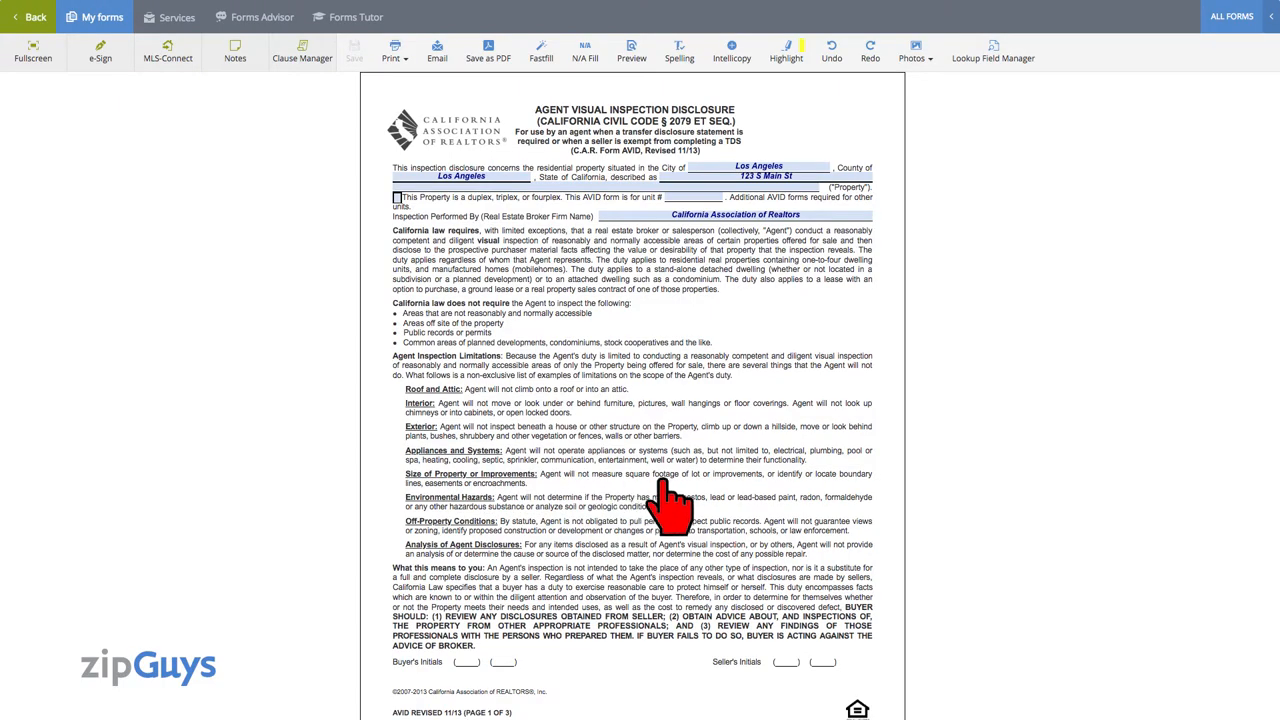
scroll("down", 3)
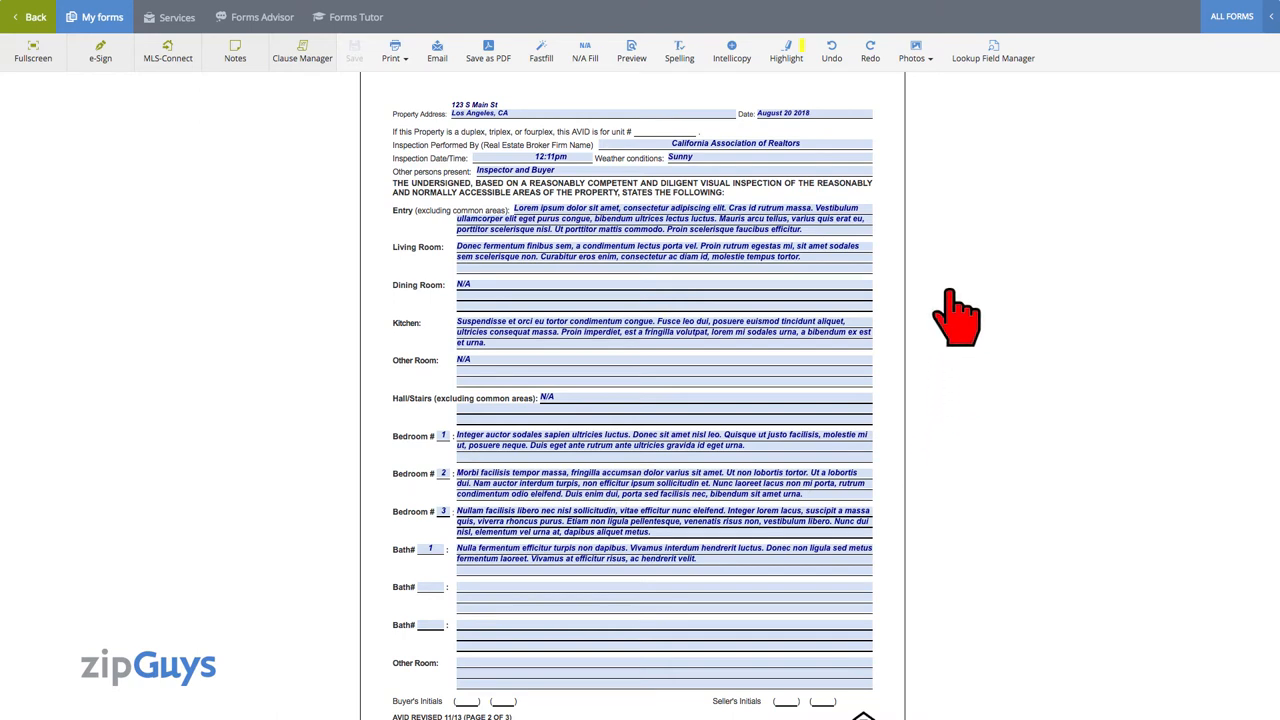
mouse_move(914, 50)
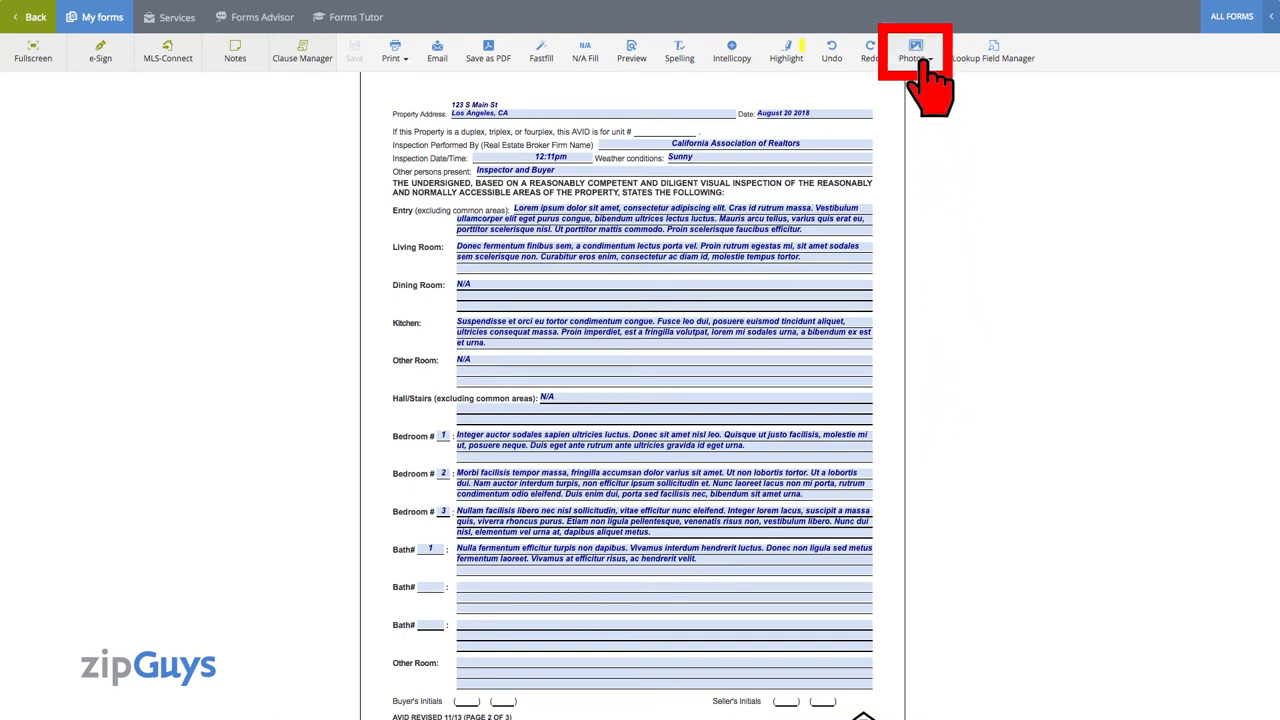
Attach Bedroom-1.jpg with caption Bedroom-1 via Photos > Attach Photo.
left_click(912, 52)
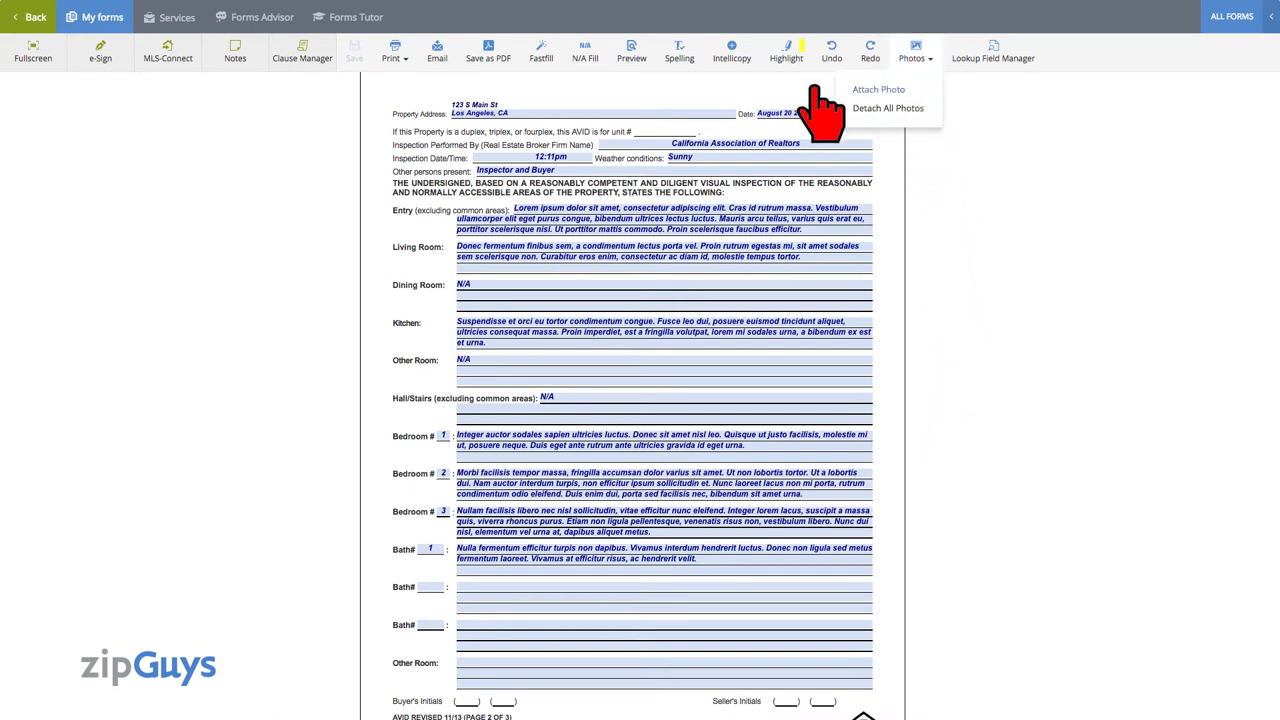
left_click(878, 88)
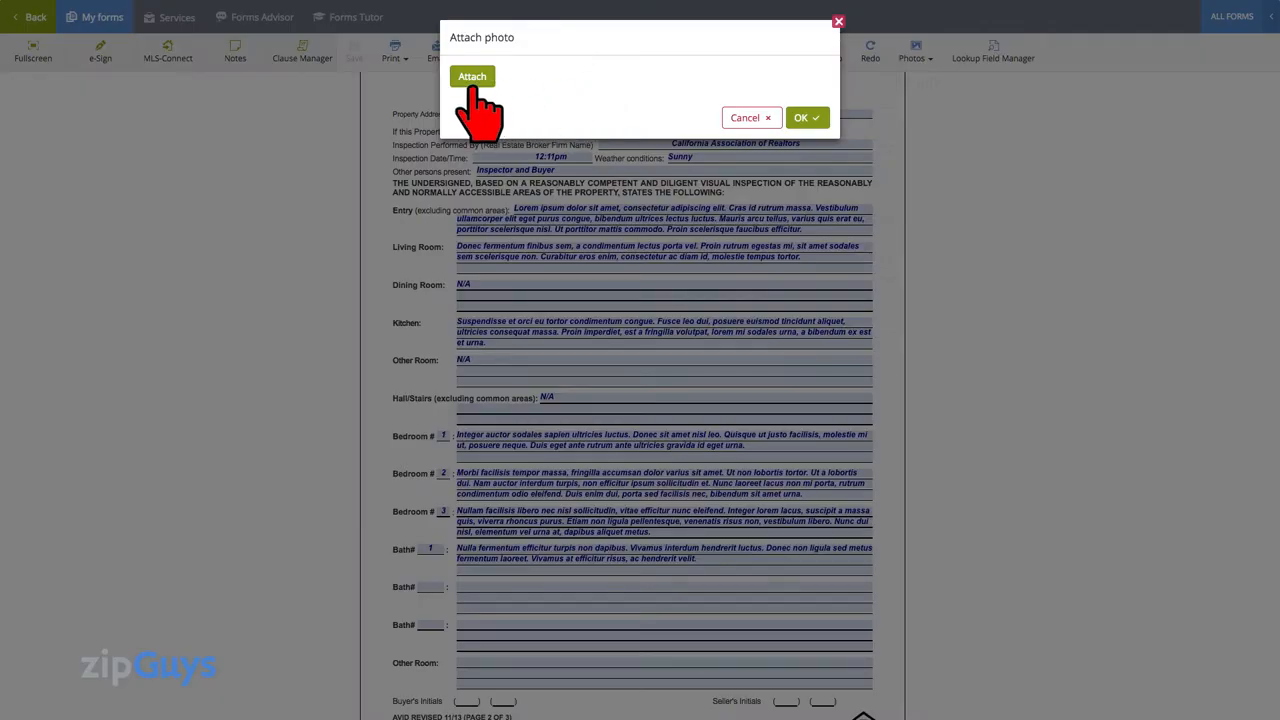
mouse_move(576, 110)
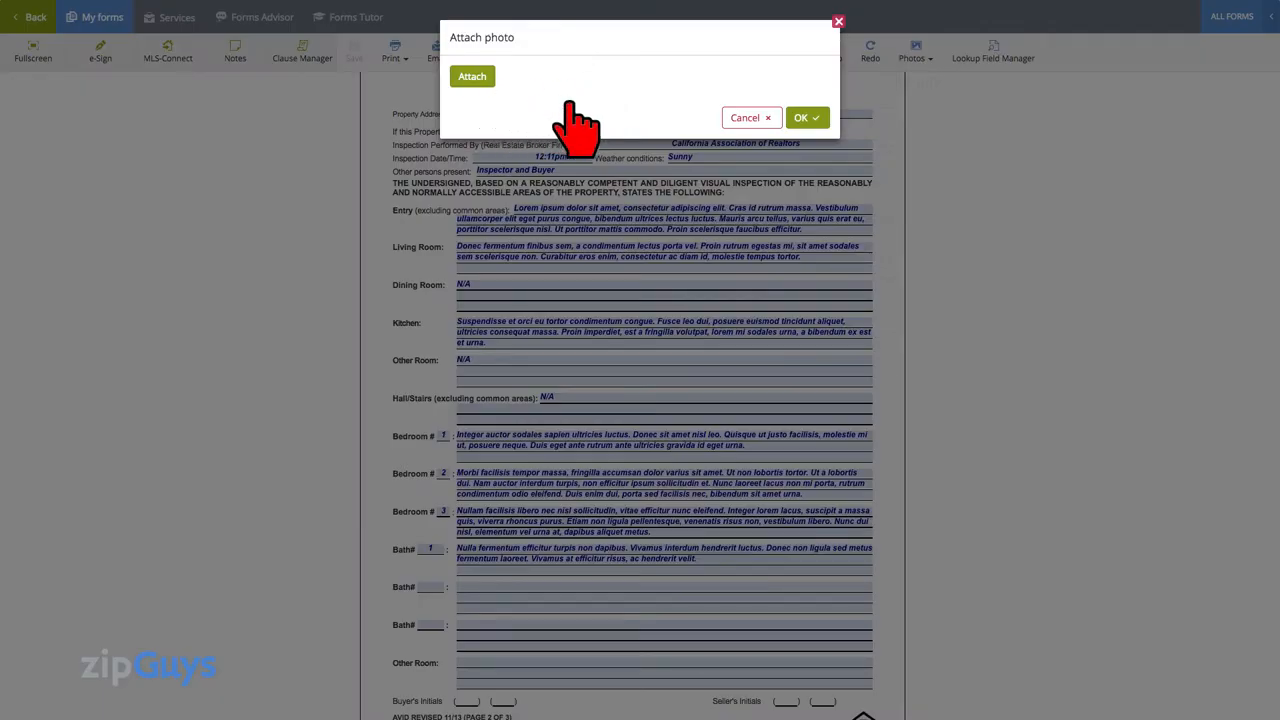
left_click(472, 76)
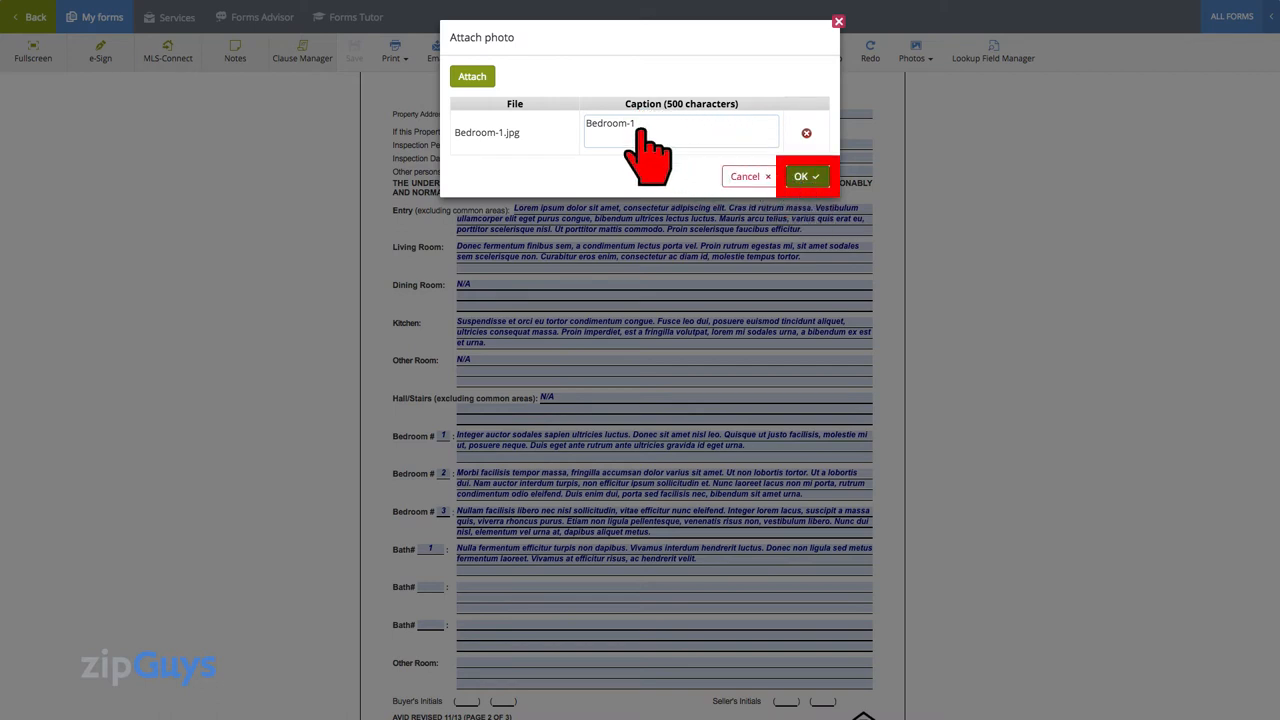
left_click(806, 176)
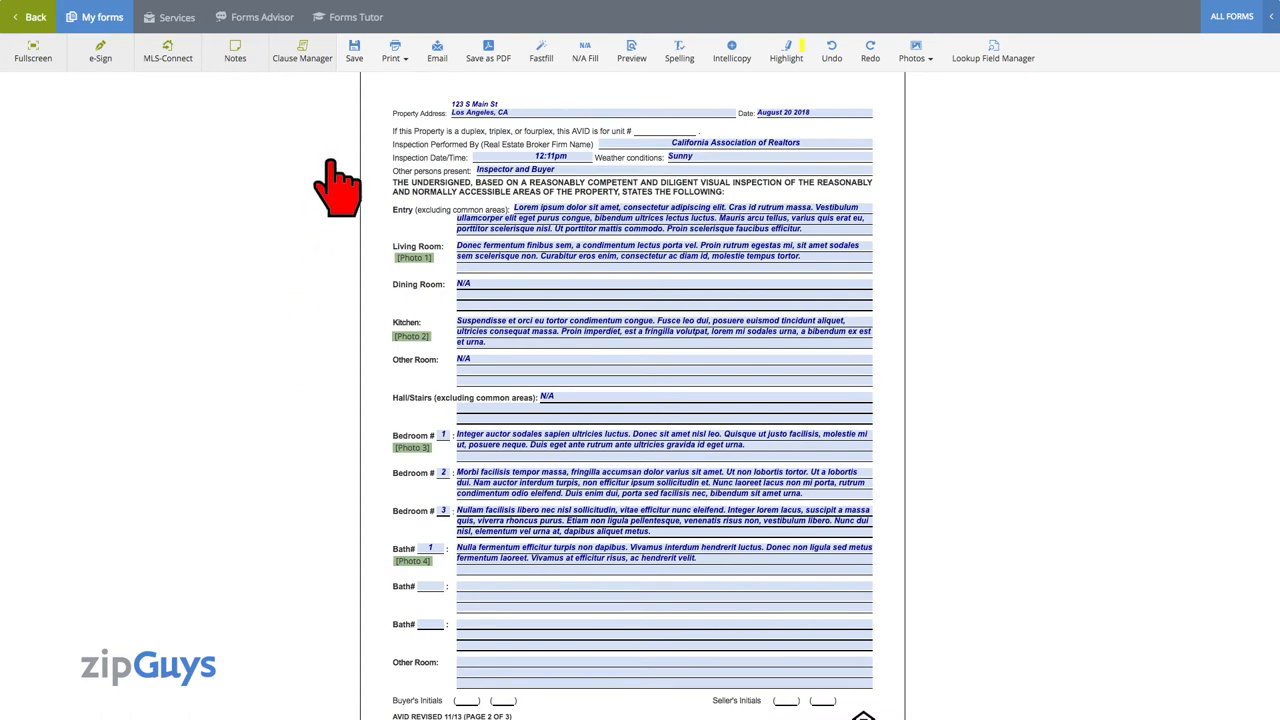
Preview the disclosure and view the appended kitchen and bathroom photo pages.
left_click(354, 50)
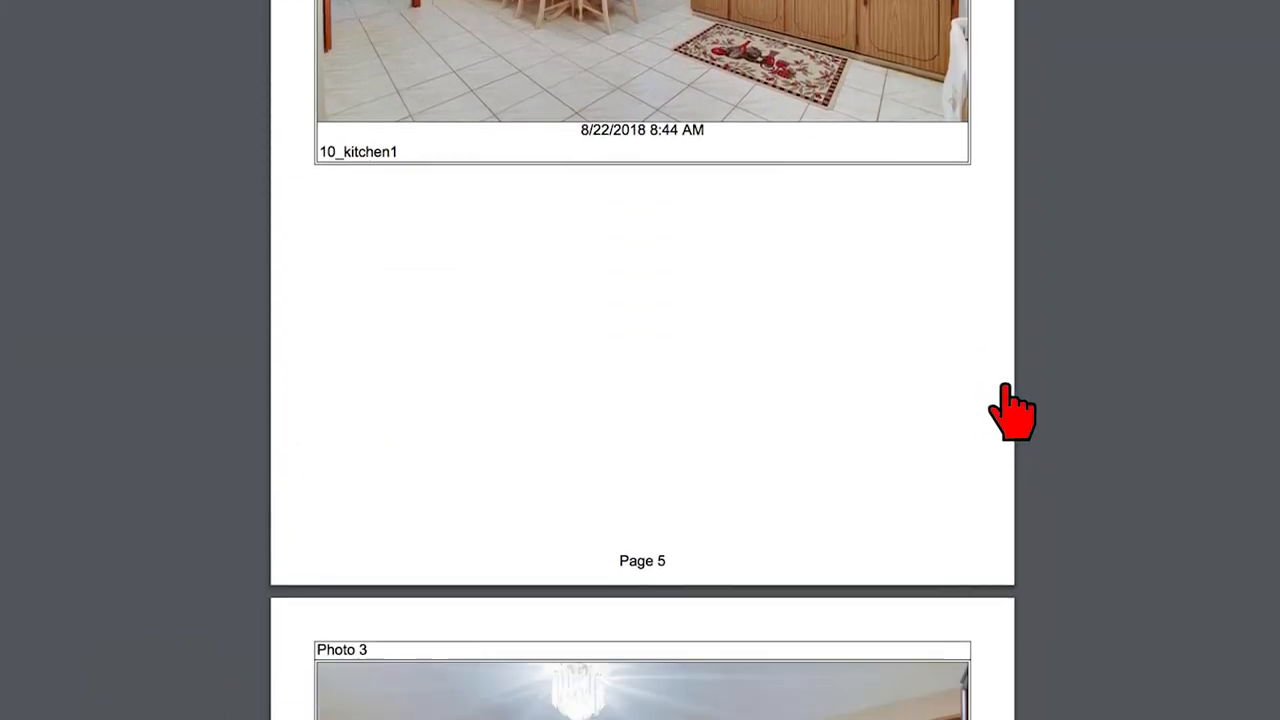
scroll("down", 3)
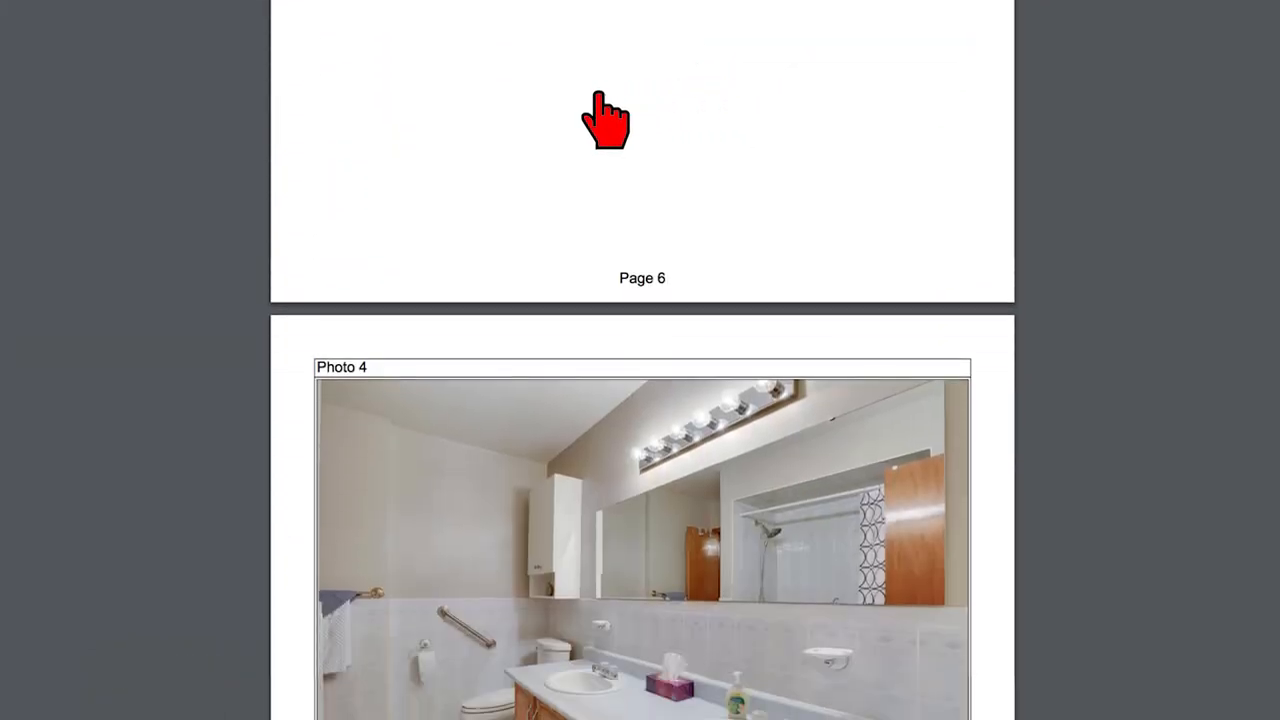